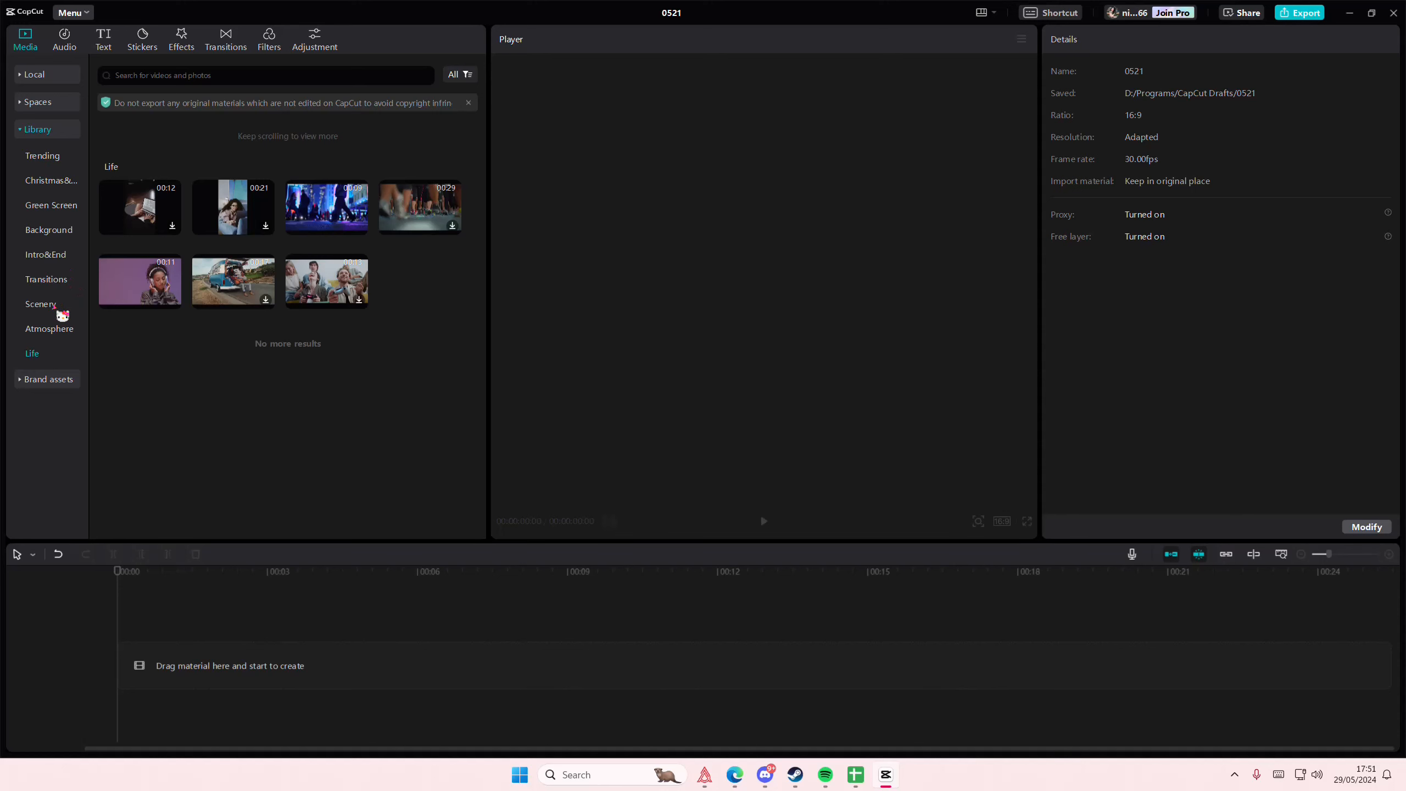
- Browse the Scenery stock footage category in the media library
click(40, 306)
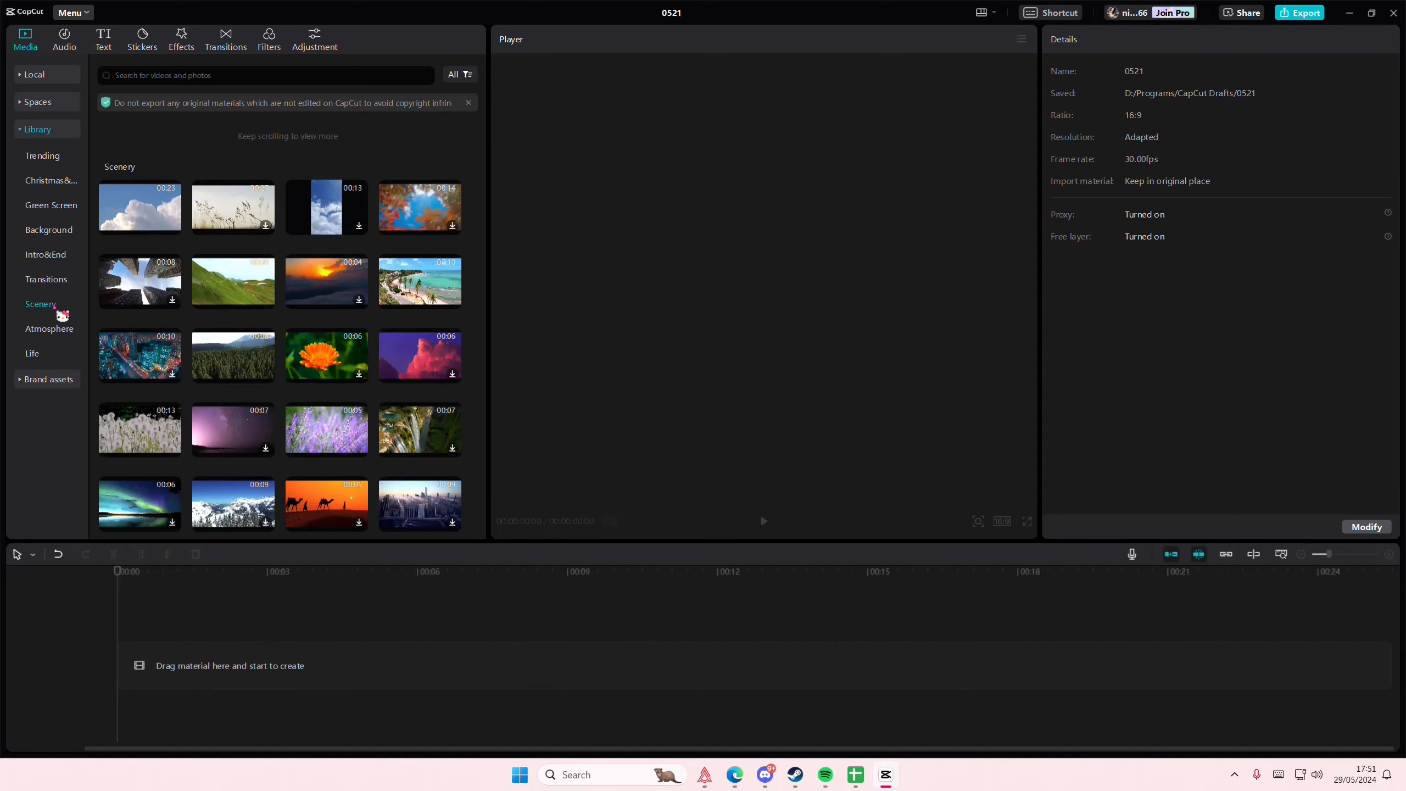
mouse_move(96, 321)
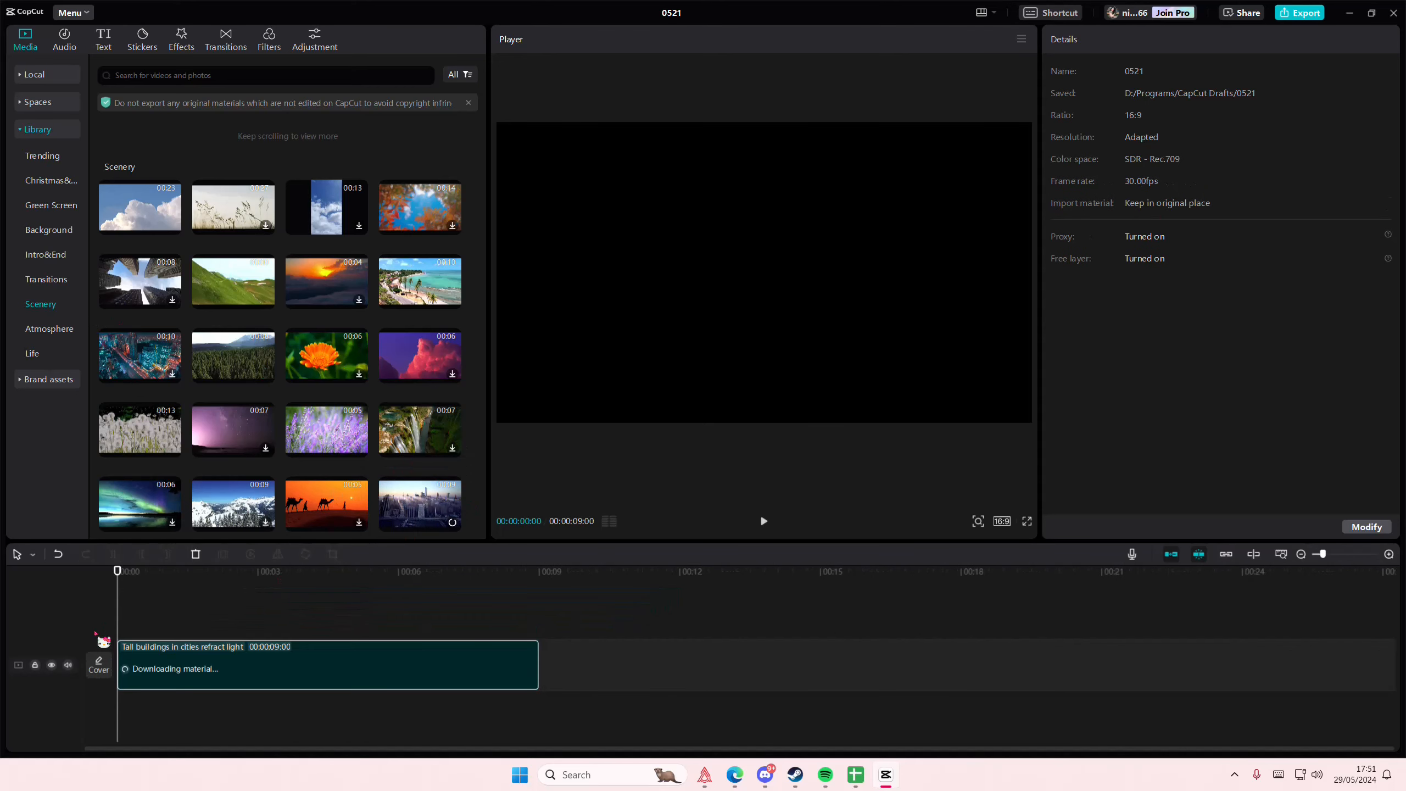
- Select the skyline clip on the timeline to show its Basic video settings
click(328, 664)
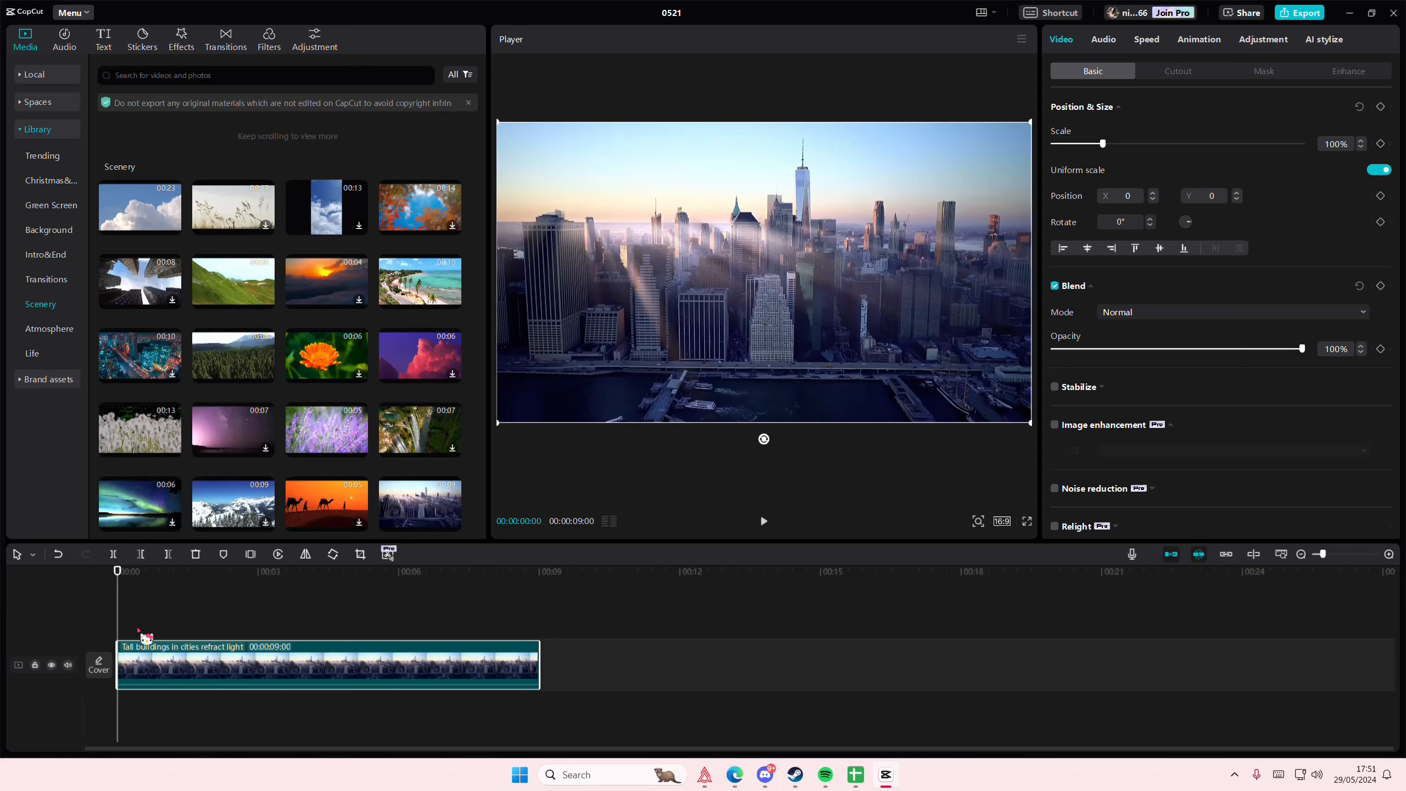
mouse_move(252, 644)
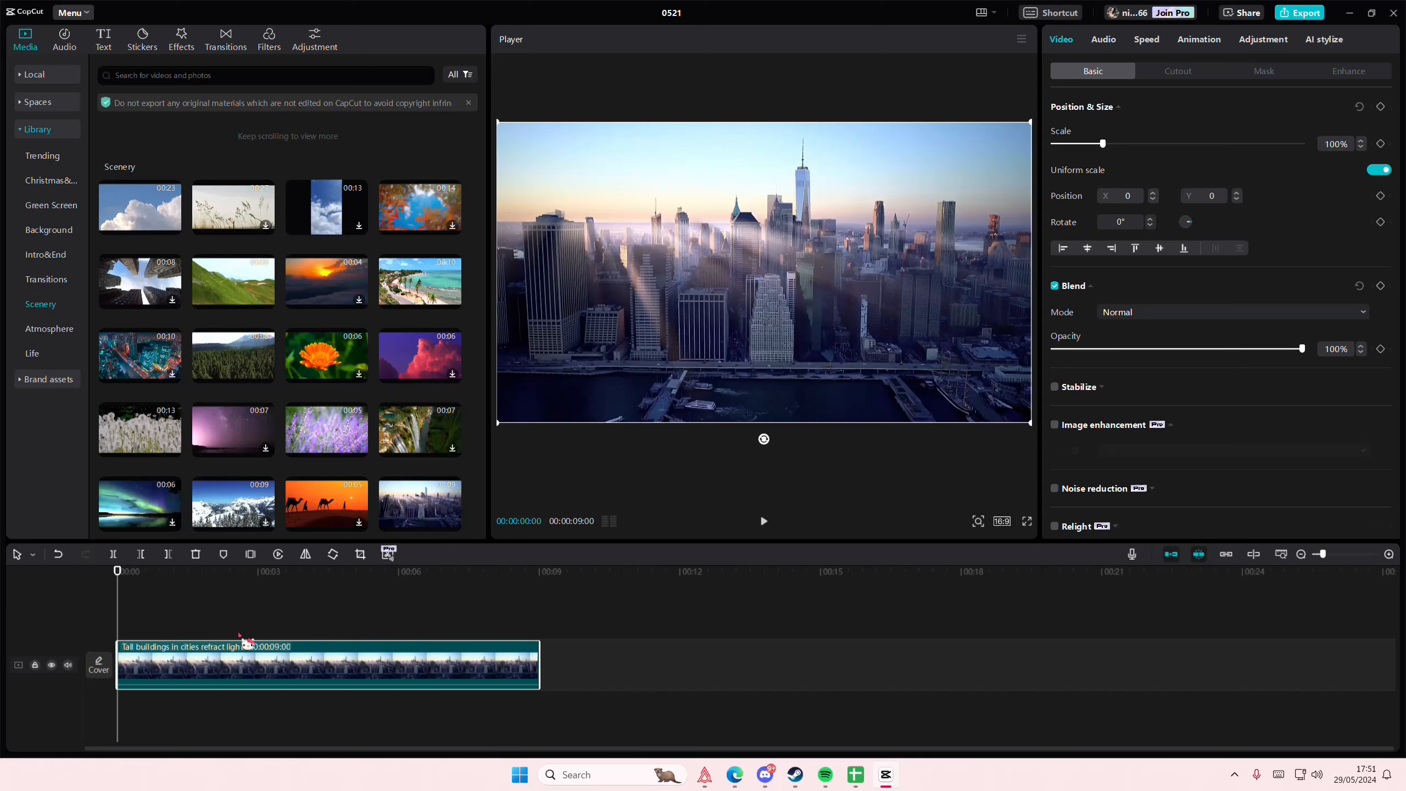
mouse_move(755, 451)
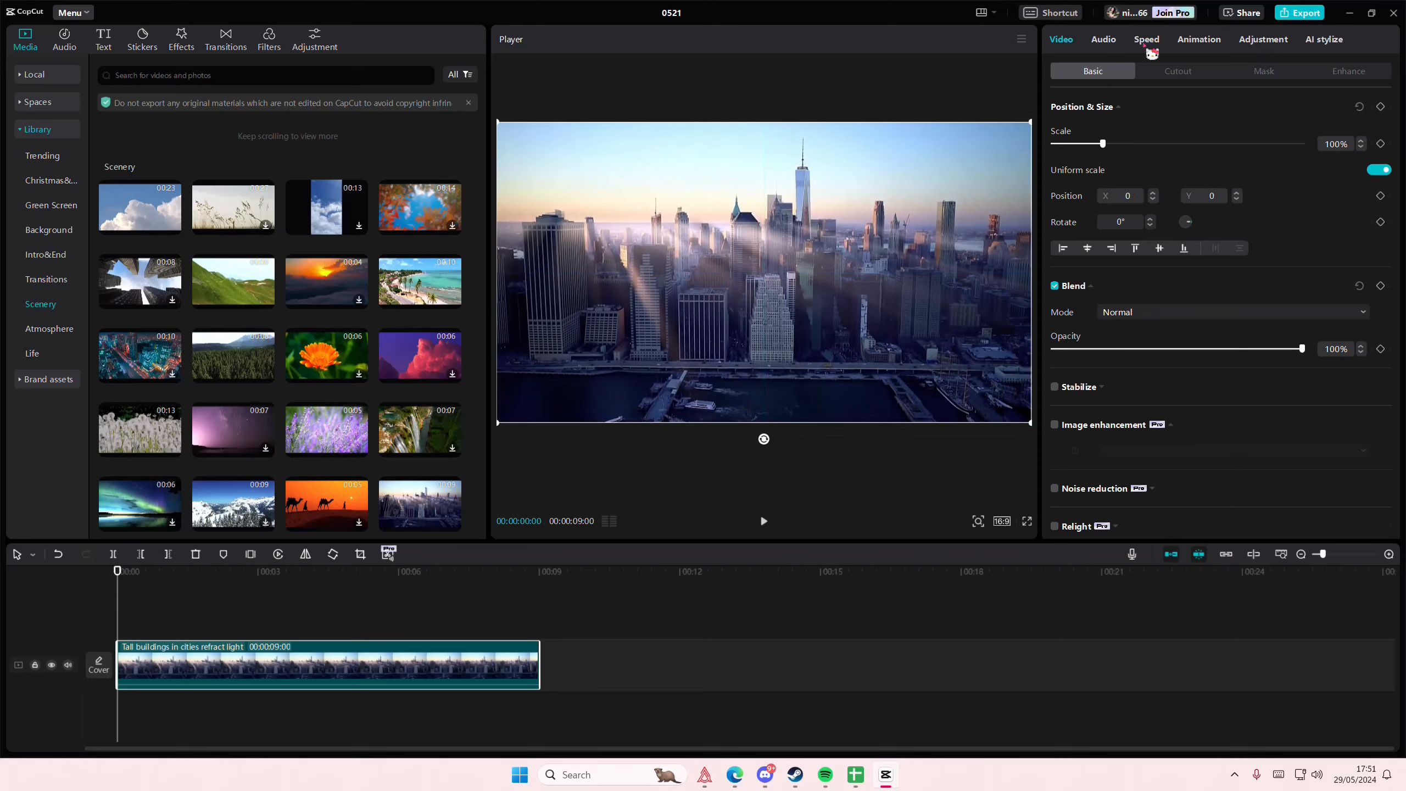
- Apply a Rectangle mask with rounded corners and reduce the clip's scale against the black background
click(1263, 70)
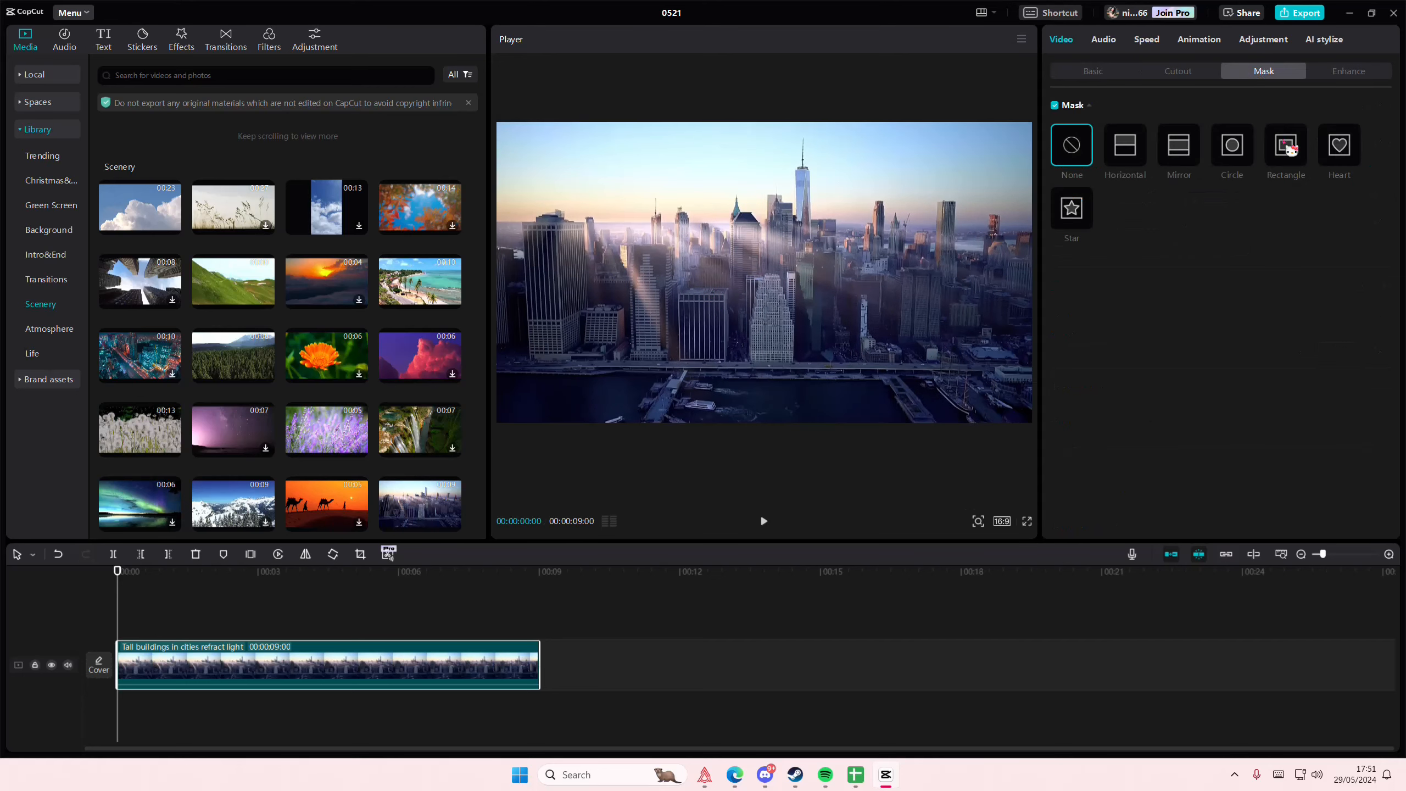
click(1286, 146)
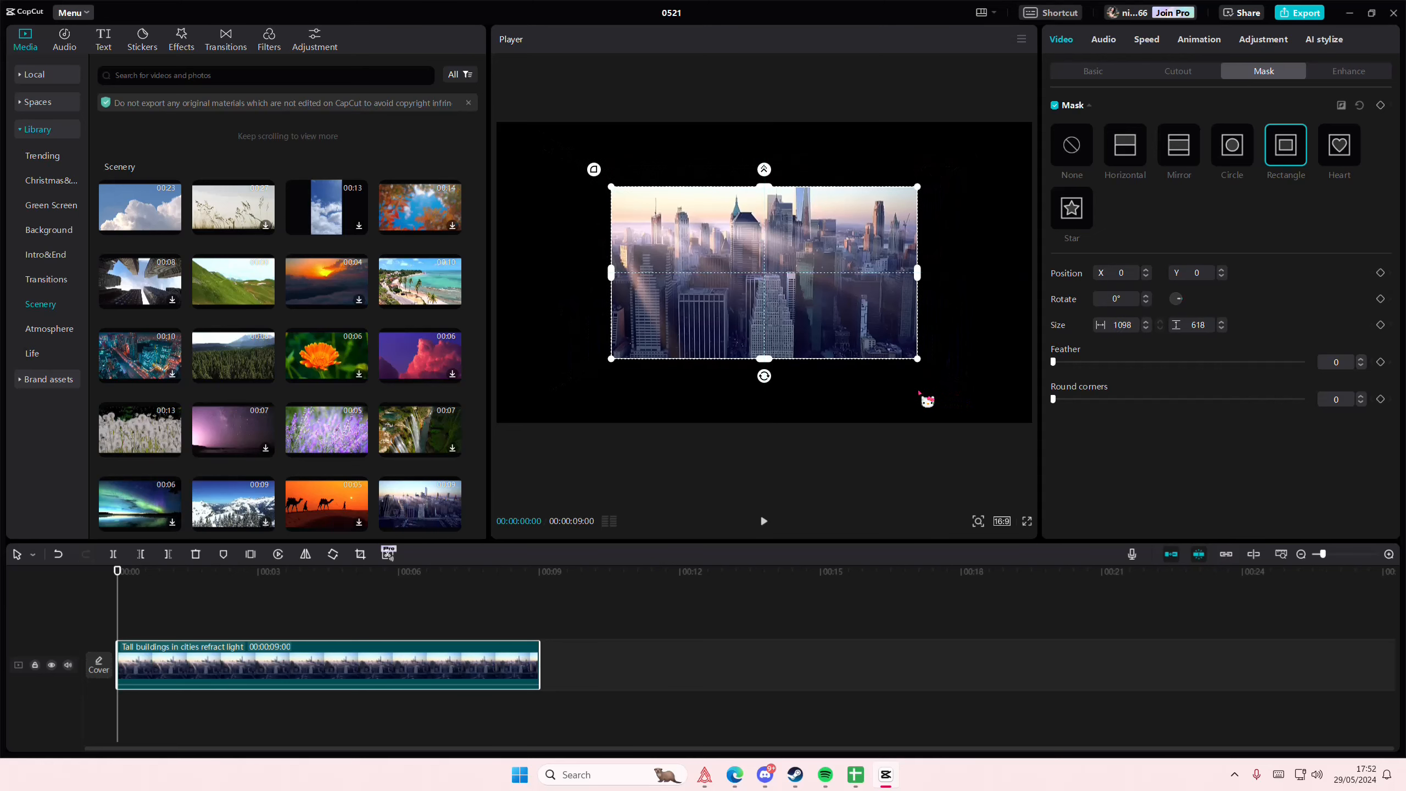
click(1092, 71)
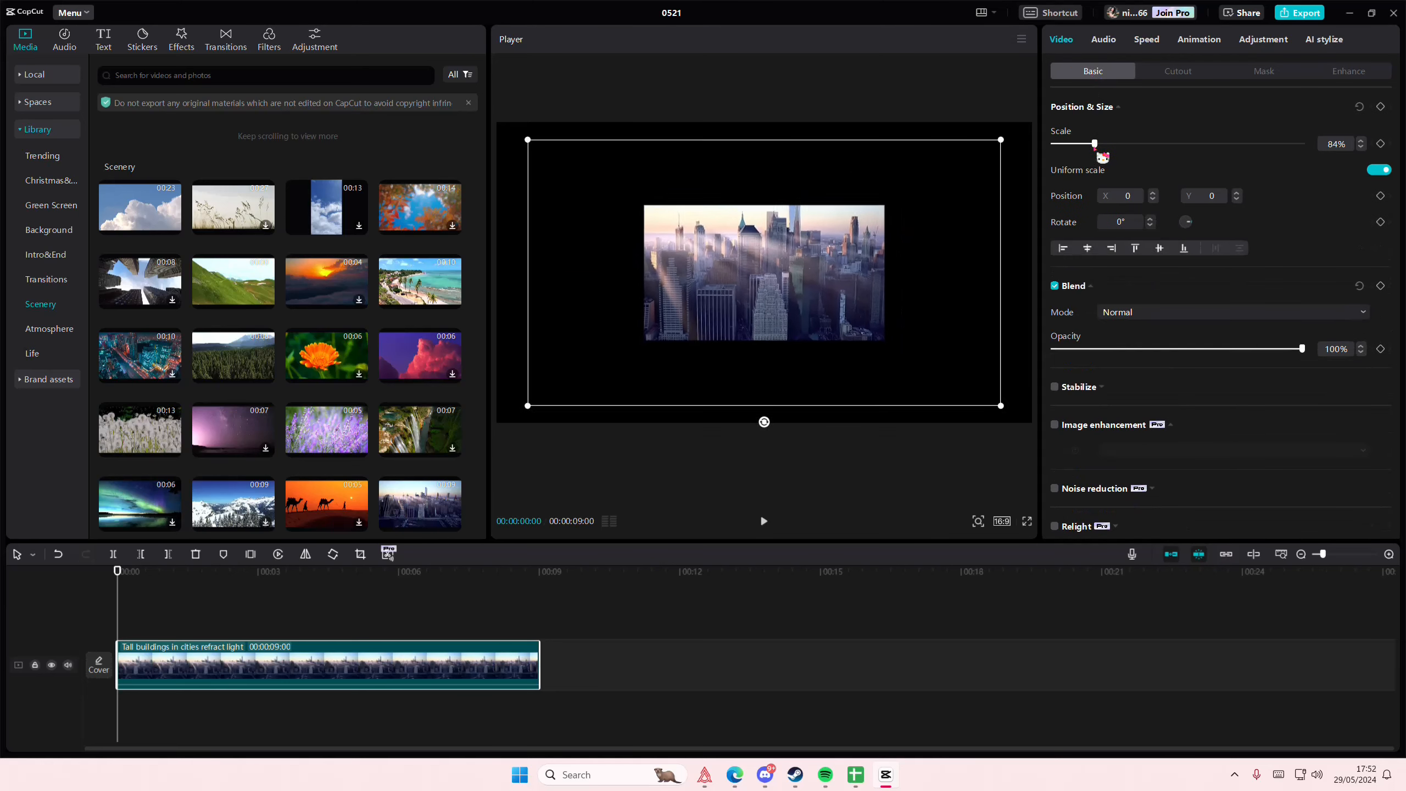
click(1263, 70)
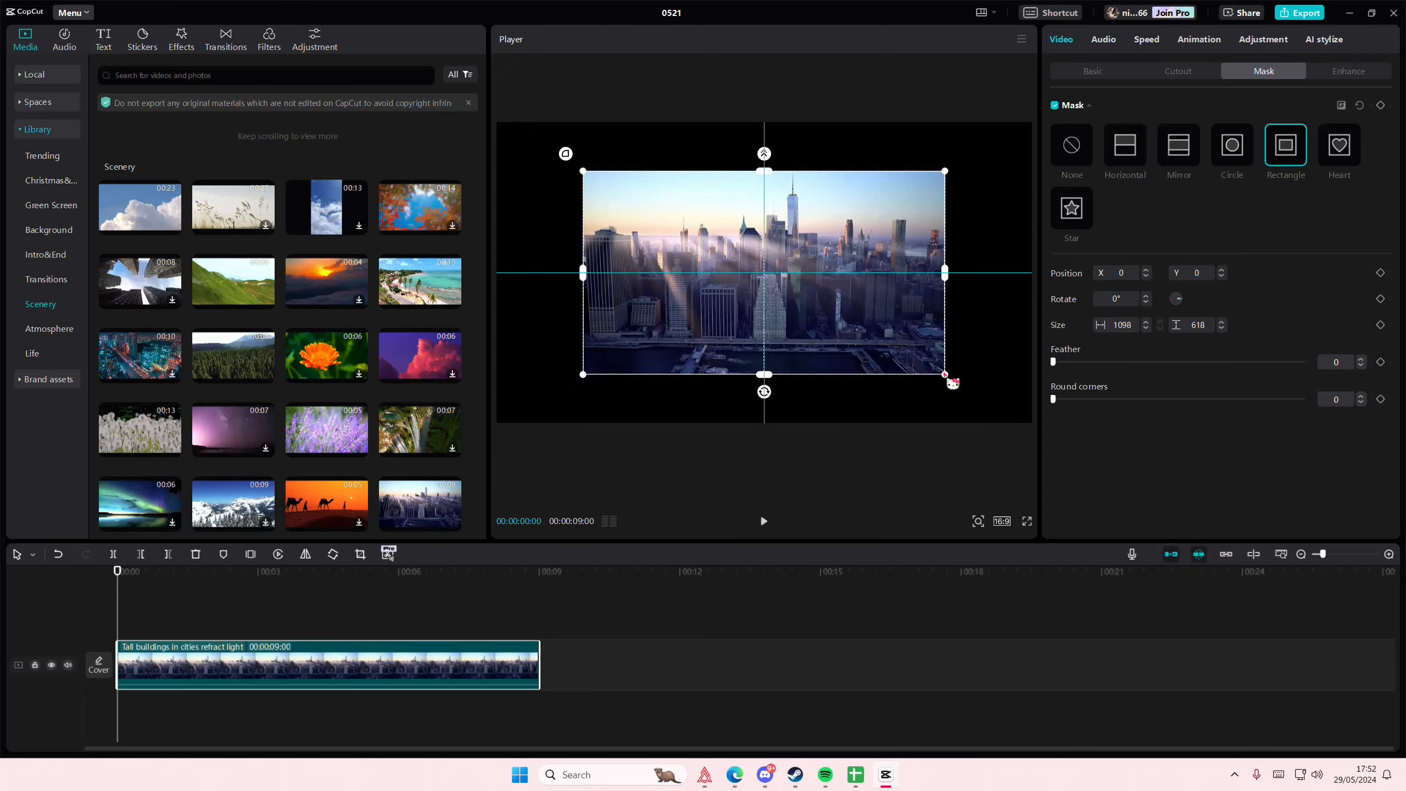
click(1092, 71)
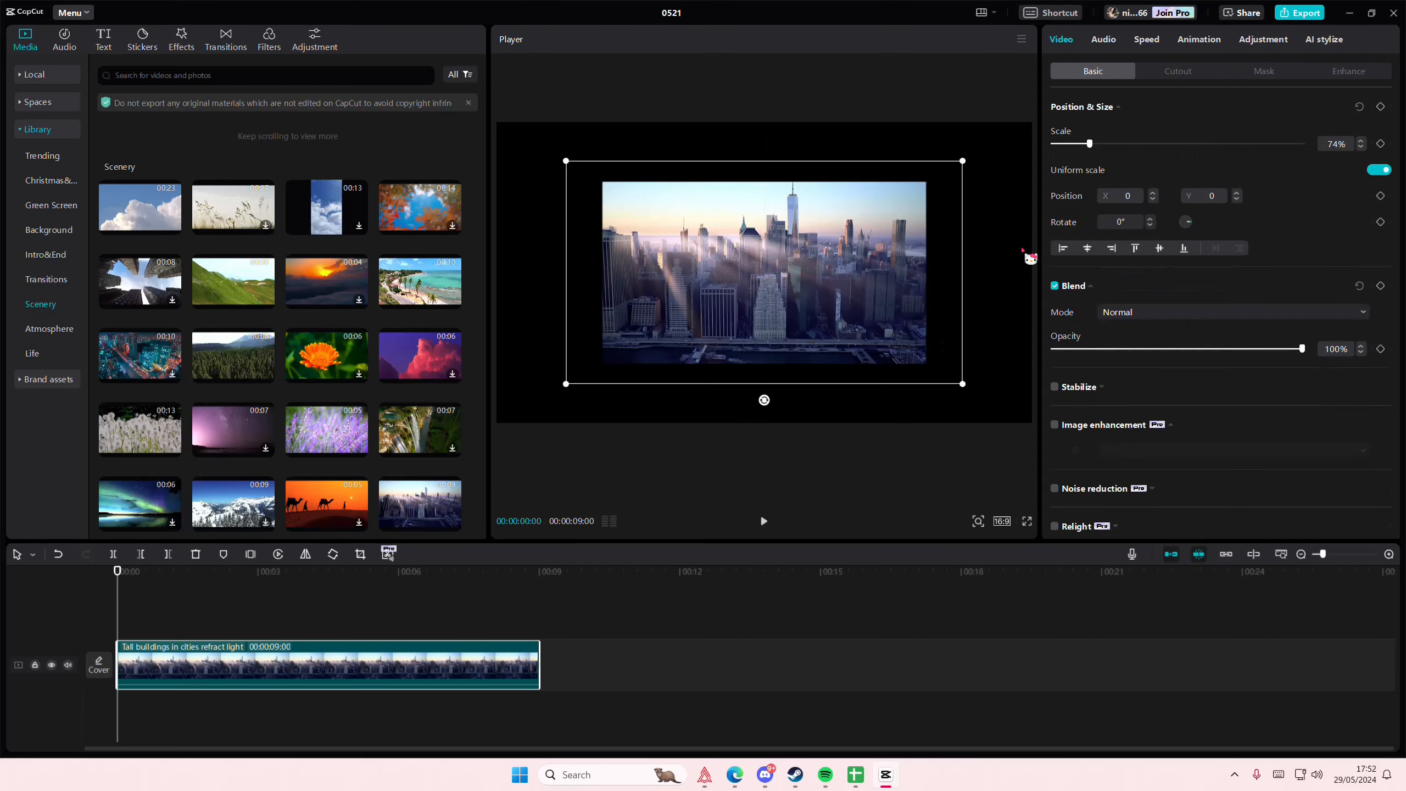
click(1264, 70)
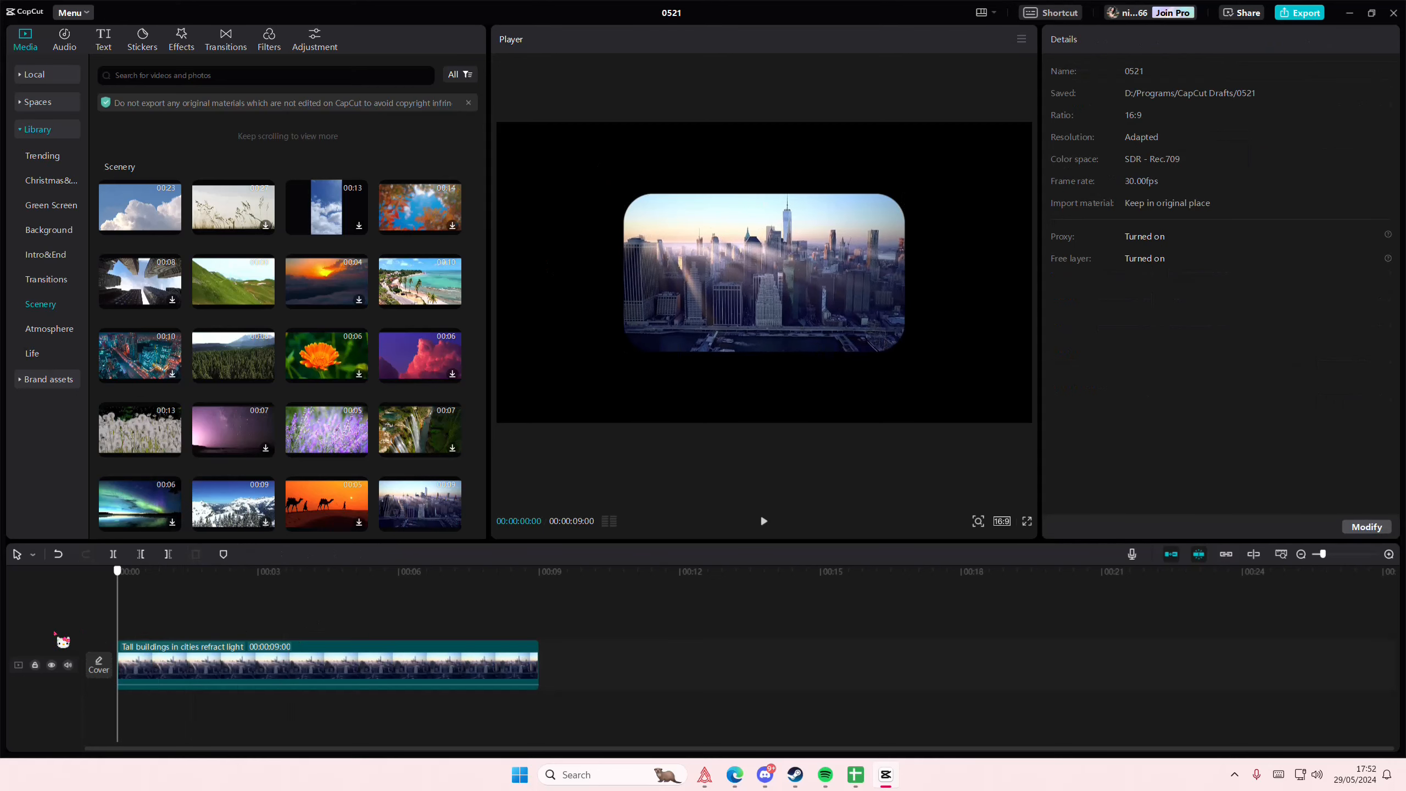
- Enlarge the rounded rectangle mask to reveal more skyline, then play back the result
click(327, 664)
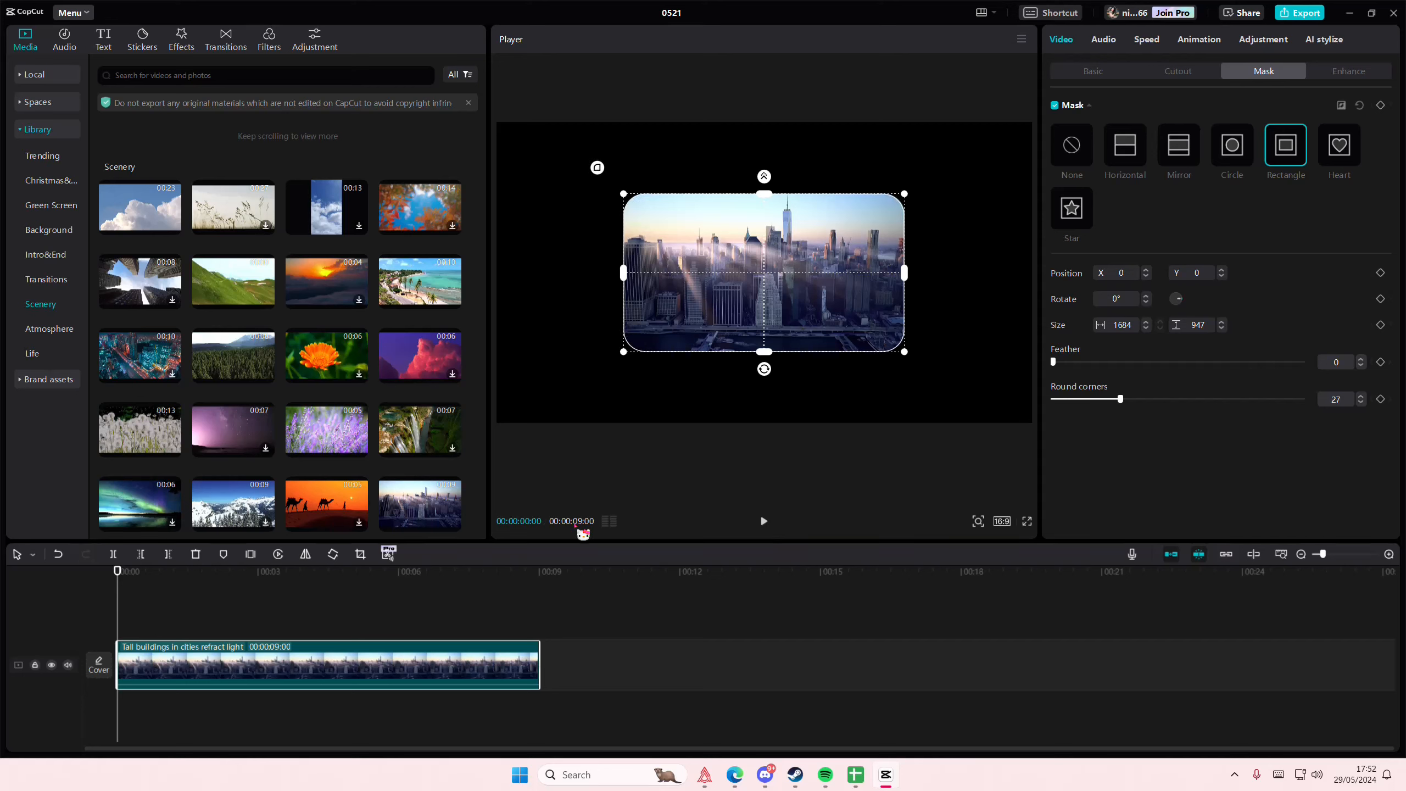
click(1092, 70)
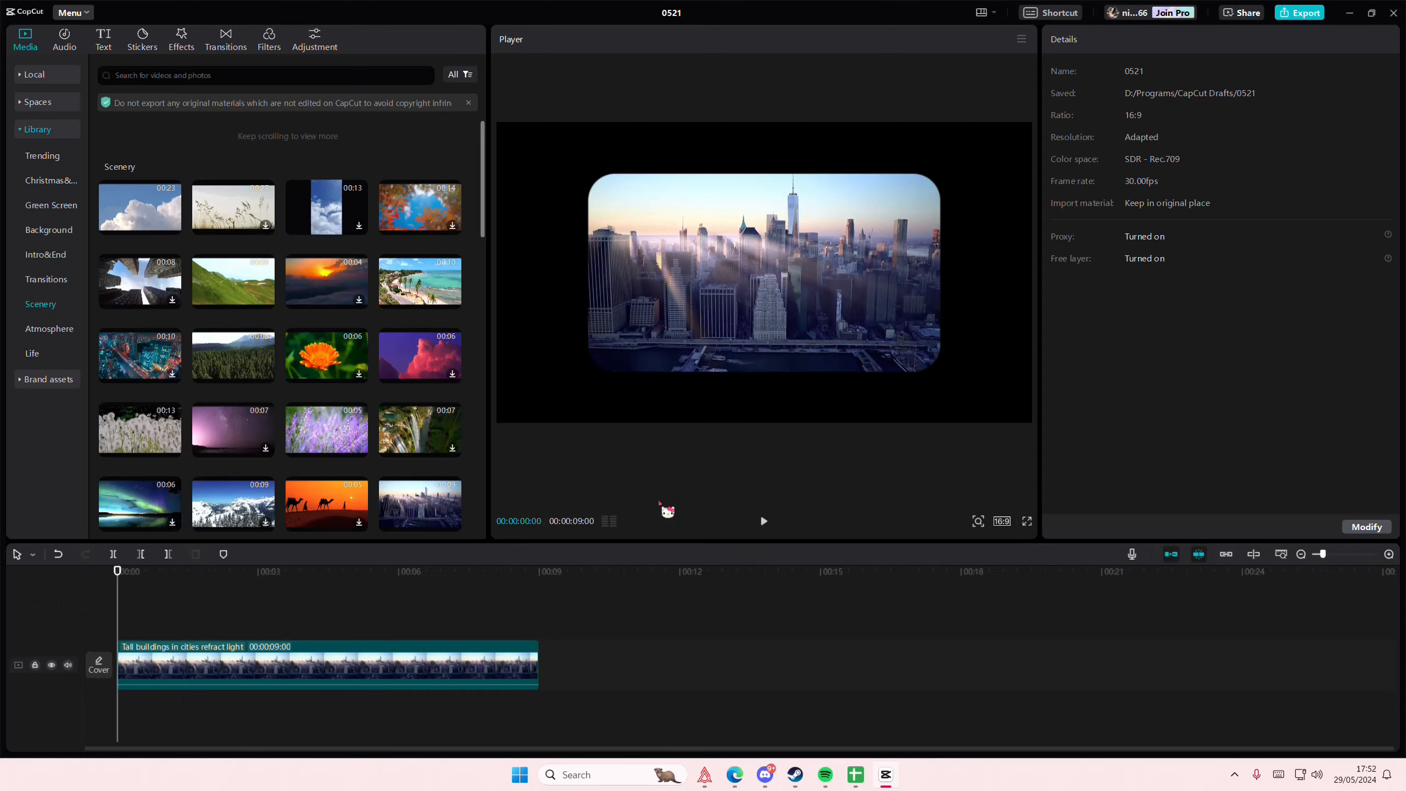
click(764, 521)
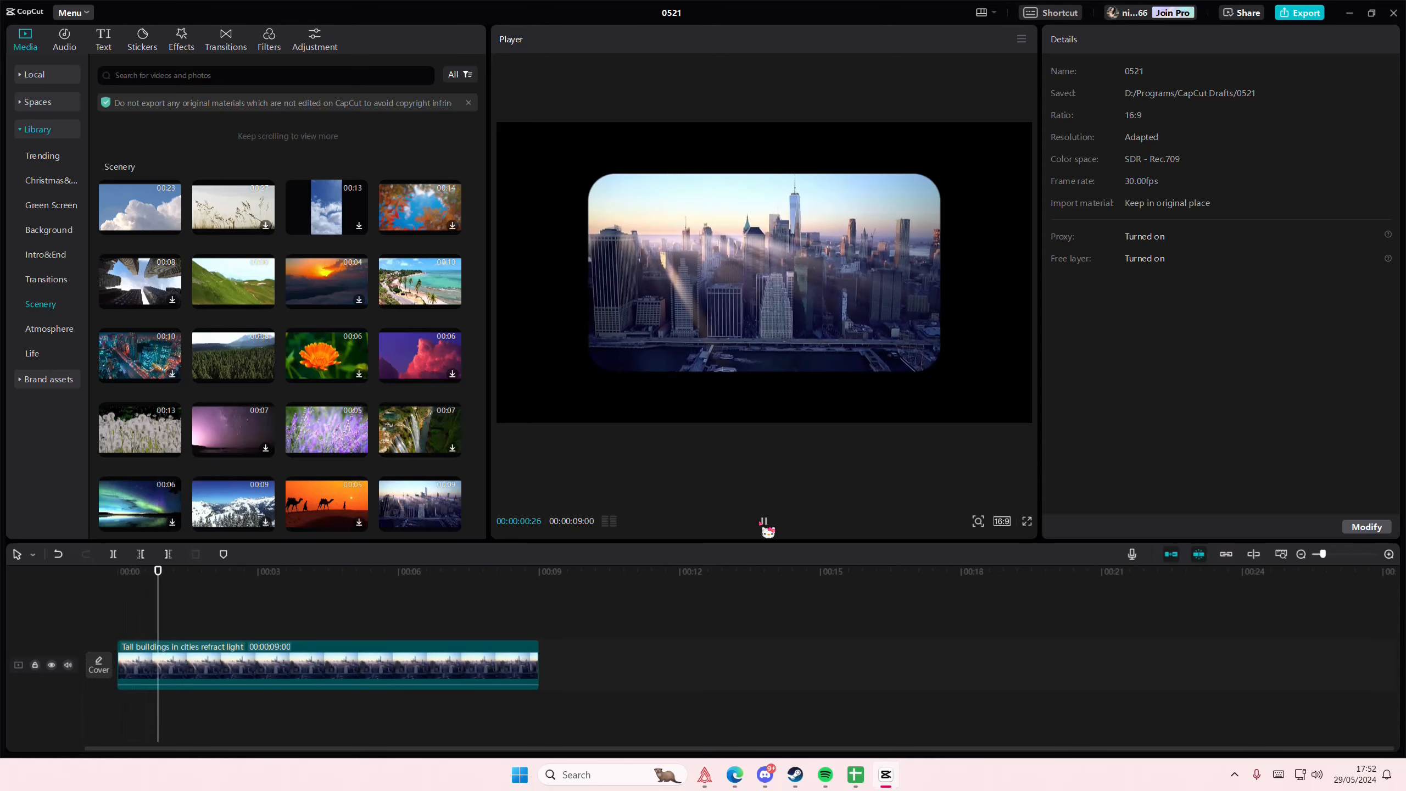